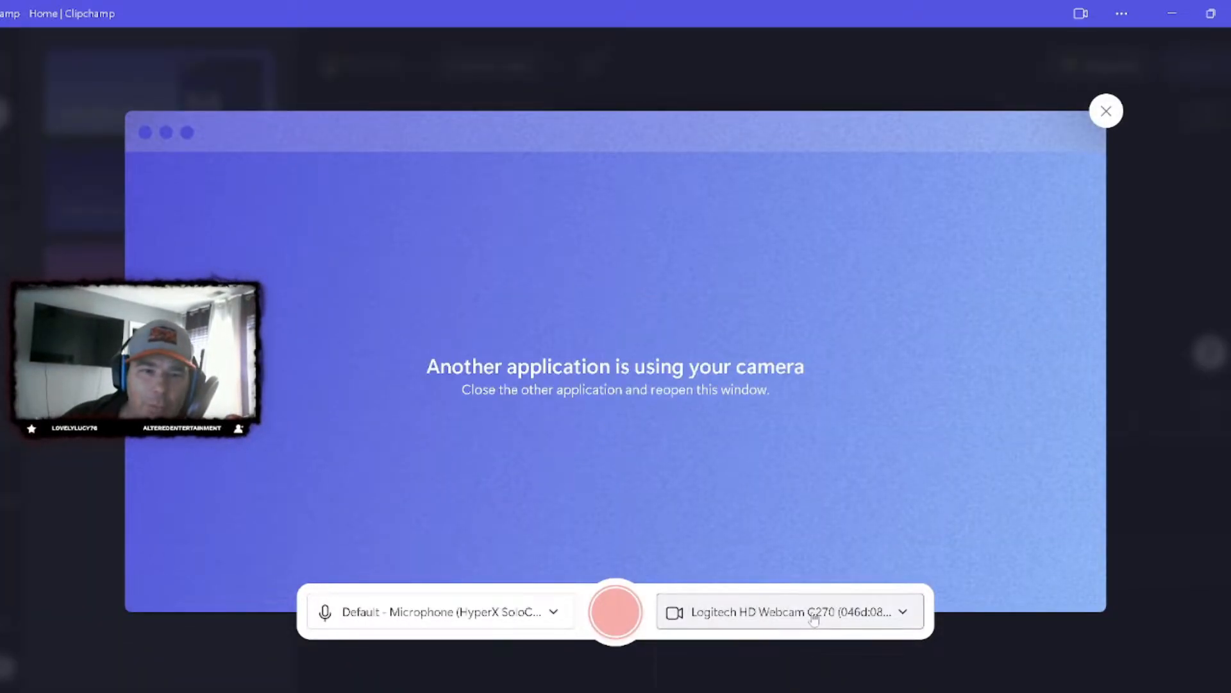
pyautogui.moveTo(461, 627)
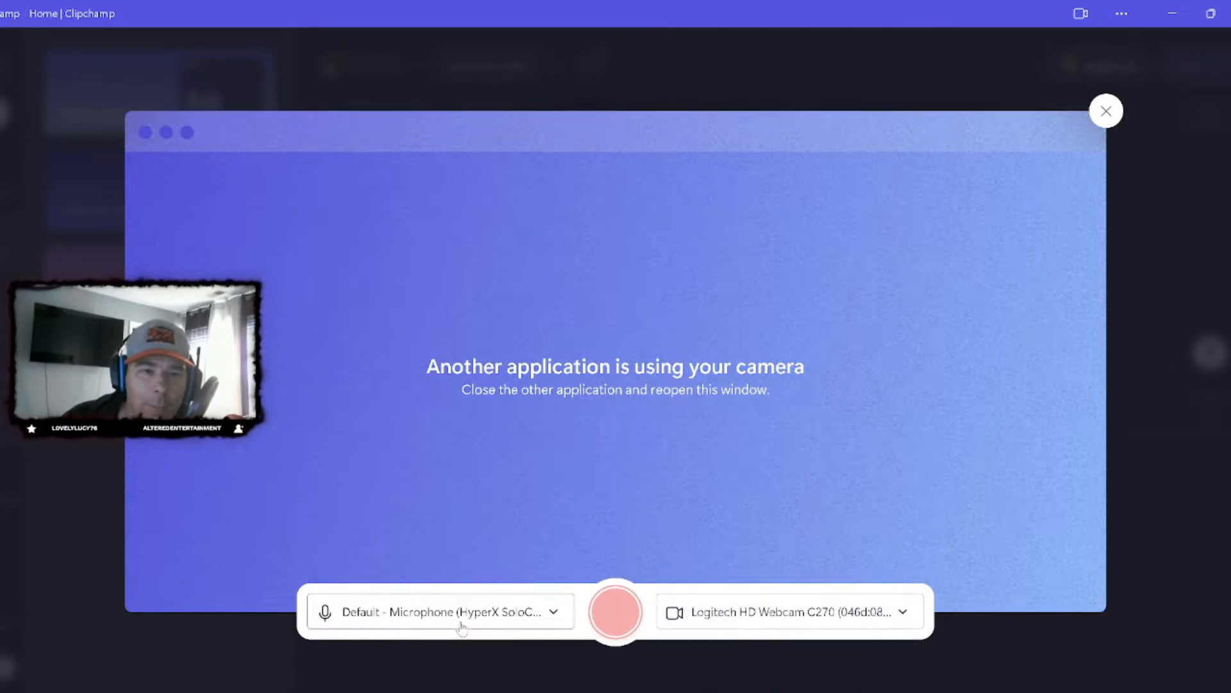
# - Choose Microphone (HyperX SoloCast) from the camera recorder's microphone list
pyautogui.click(438, 612)
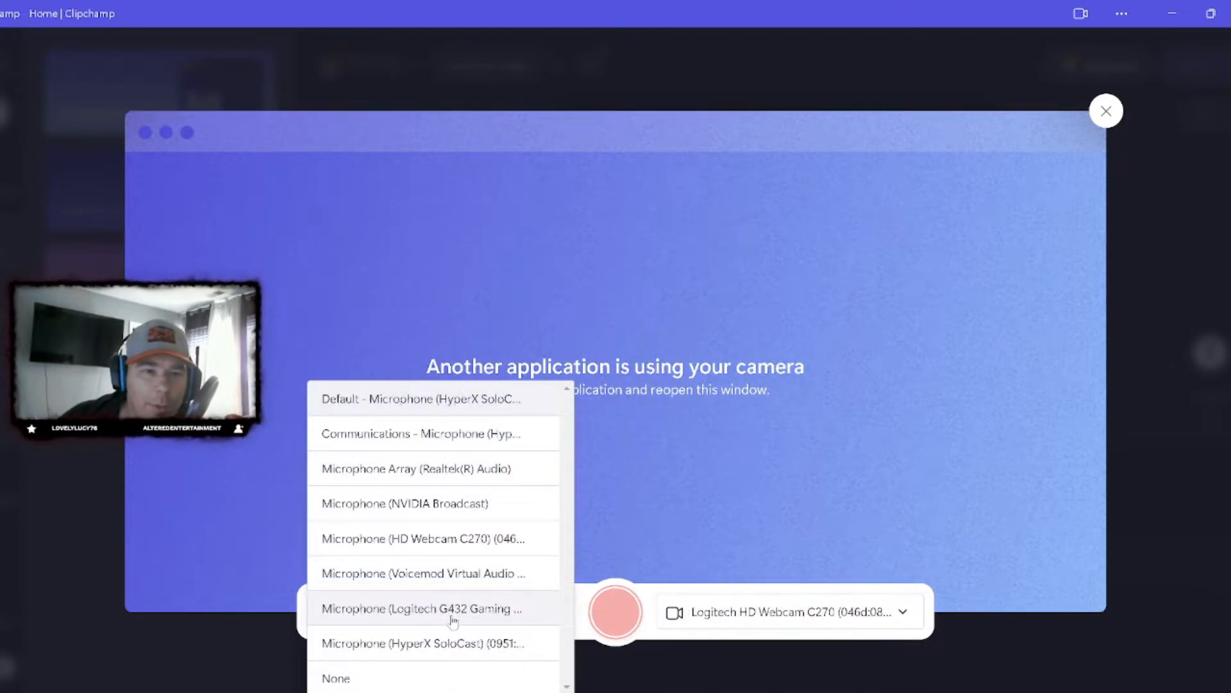
pyautogui.moveTo(426, 656)
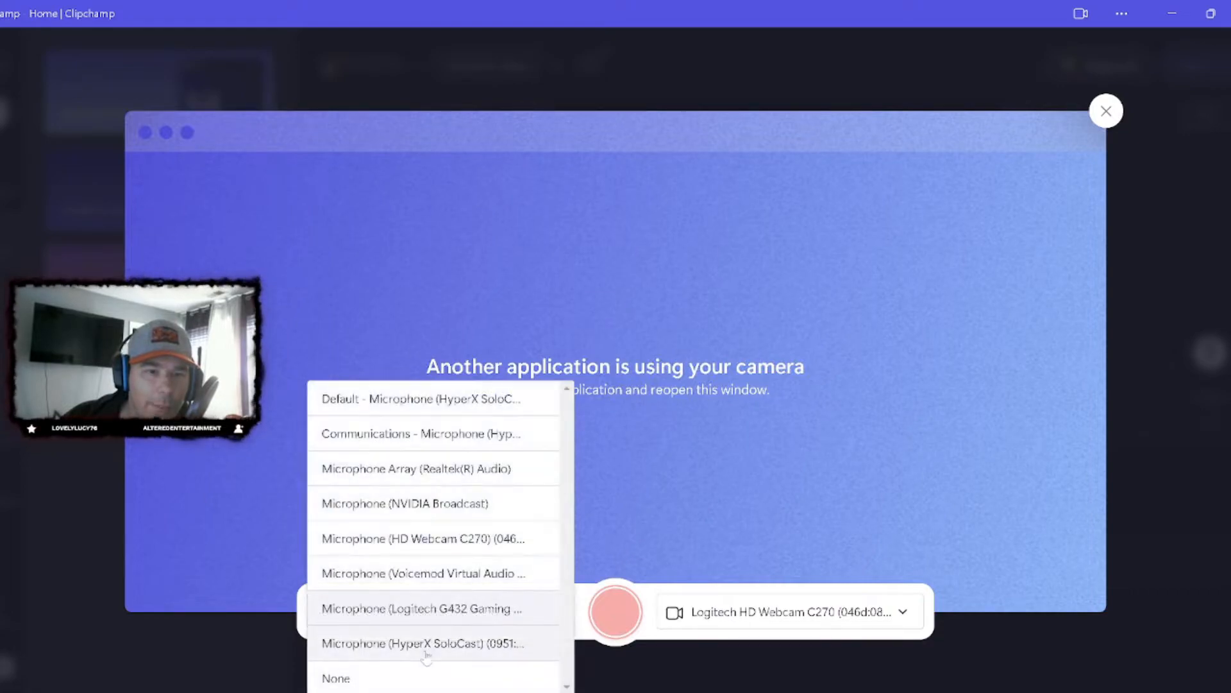
pyautogui.click(425, 643)
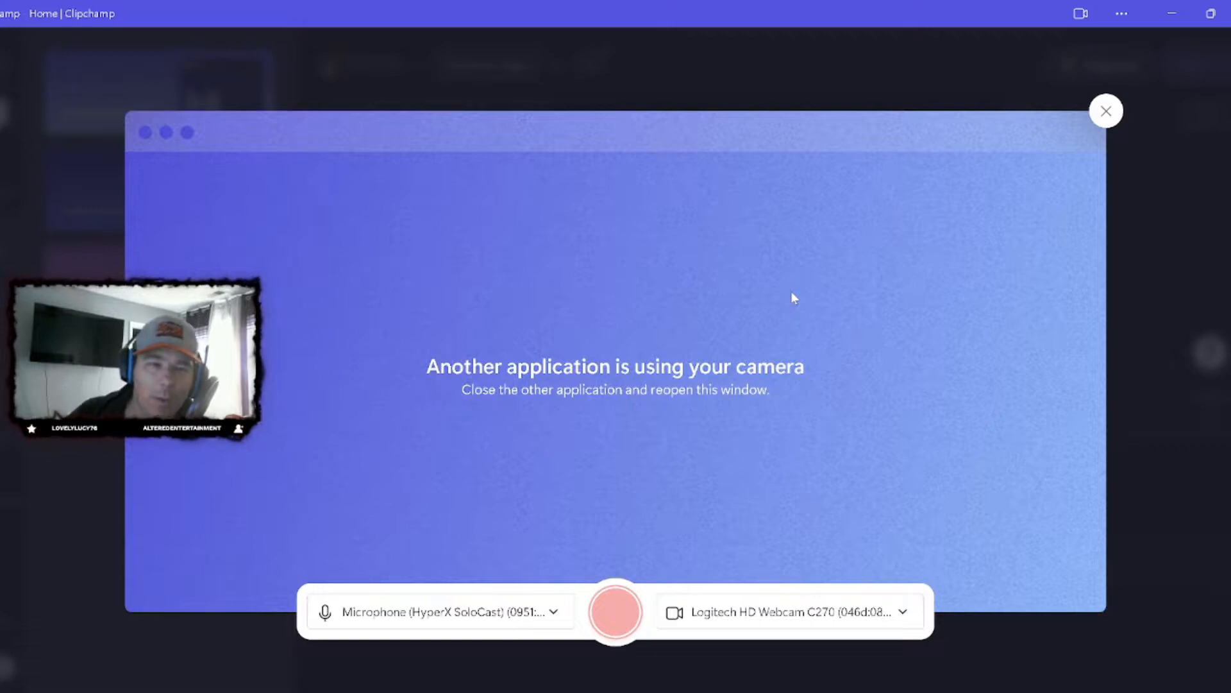
pyautogui.moveTo(724, 426)
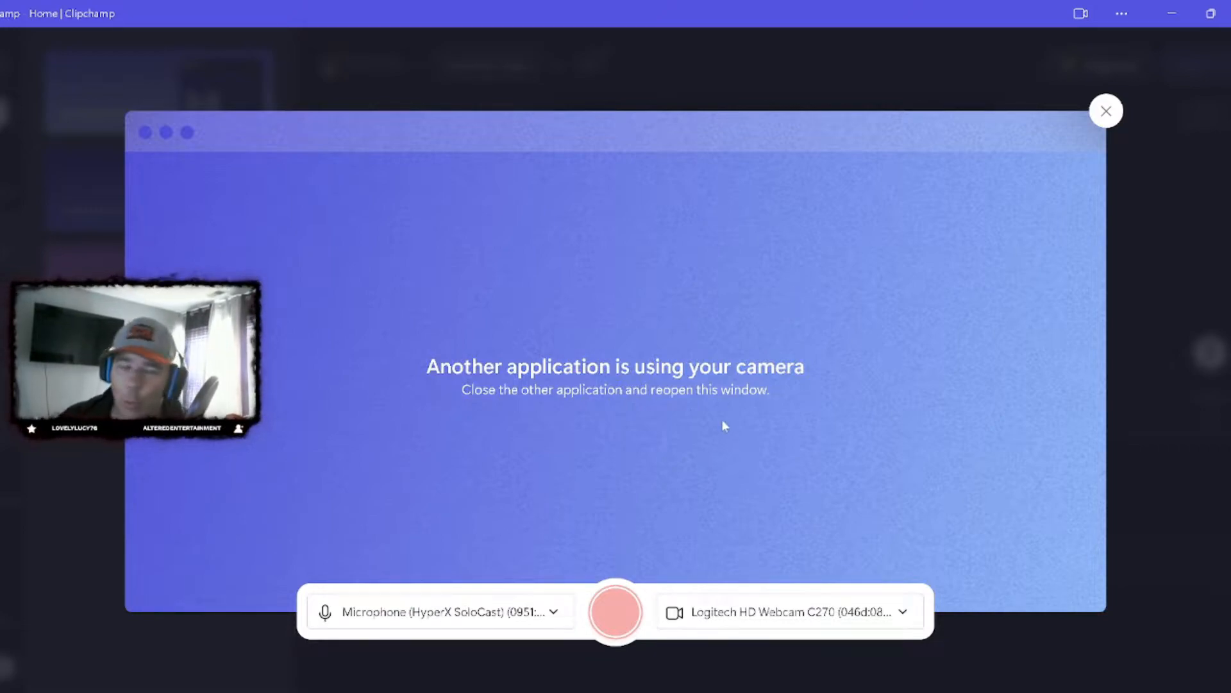
pyautogui.moveTo(427, 360)
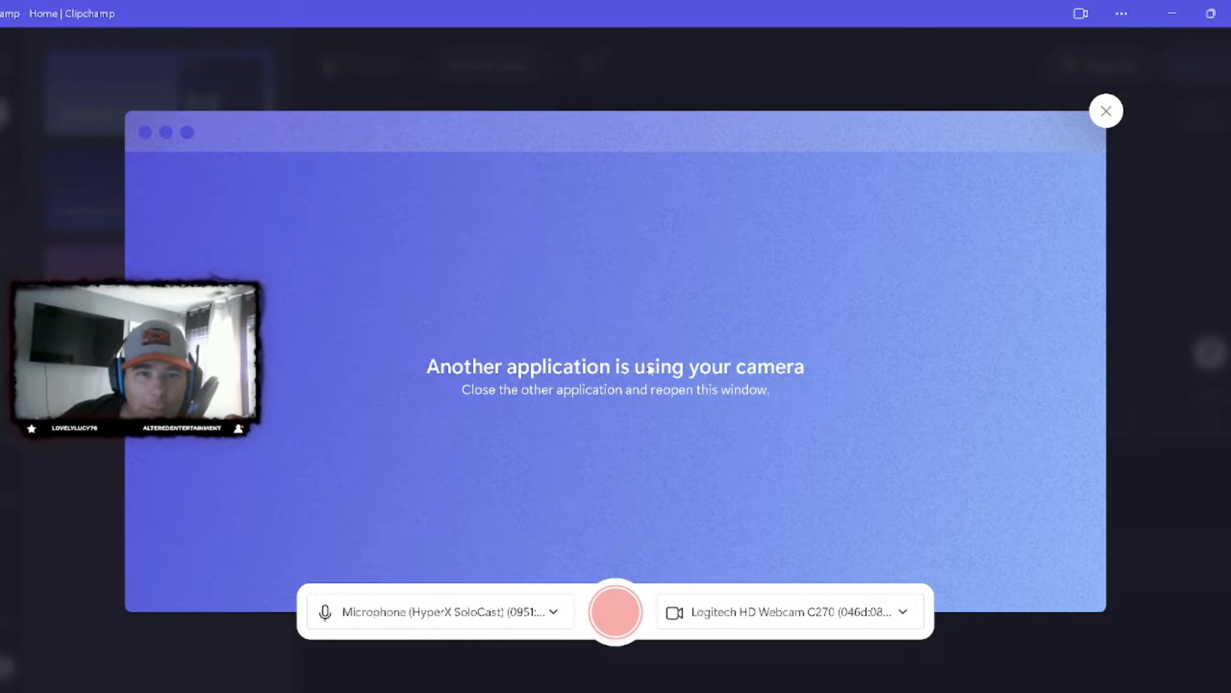
pyautogui.moveTo(707, 417)
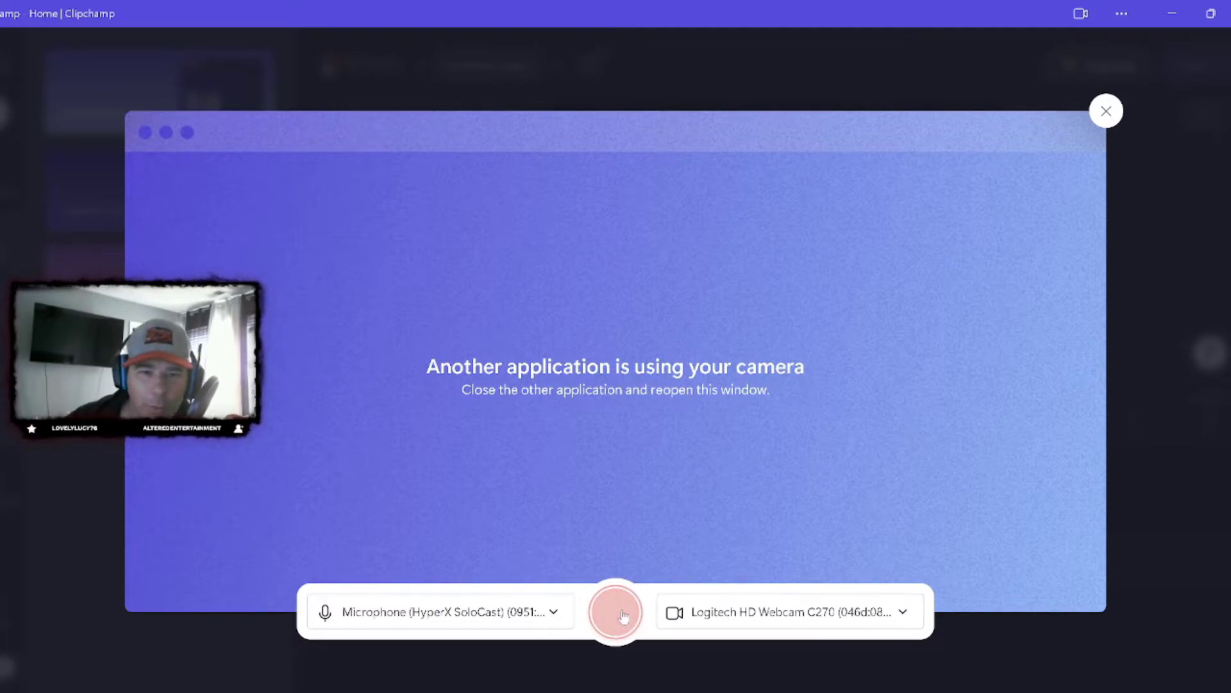
# - Switch from the camera recorder to the audio screen-recording bar at 00:00 of 30:00
pyautogui.click(1106, 111)
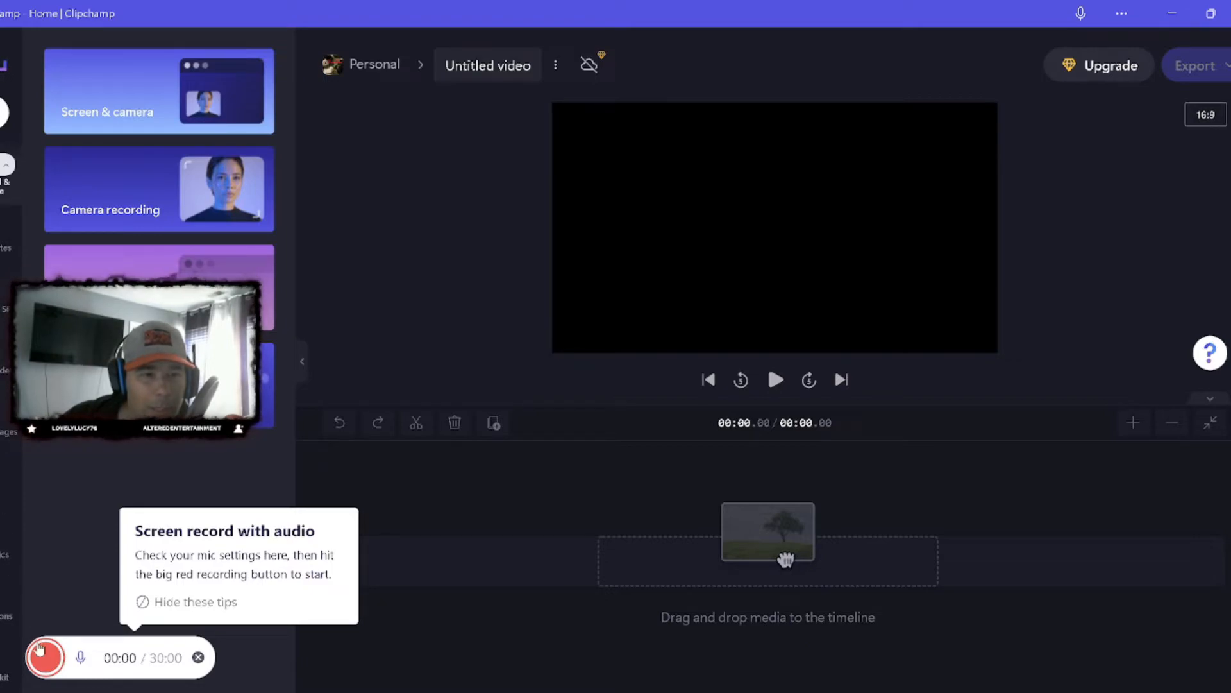
# - Start recording, pick a window under the Window tab, and share it
pyautogui.click(45, 658)
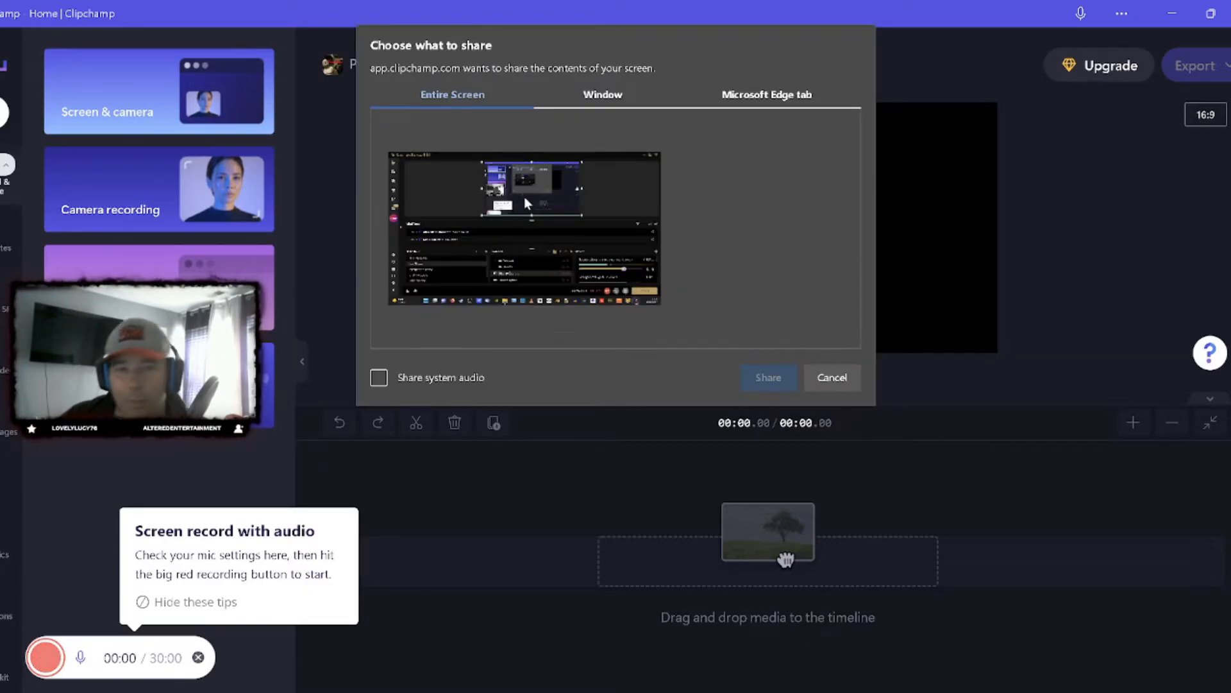
pyautogui.moveTo(540, 293)
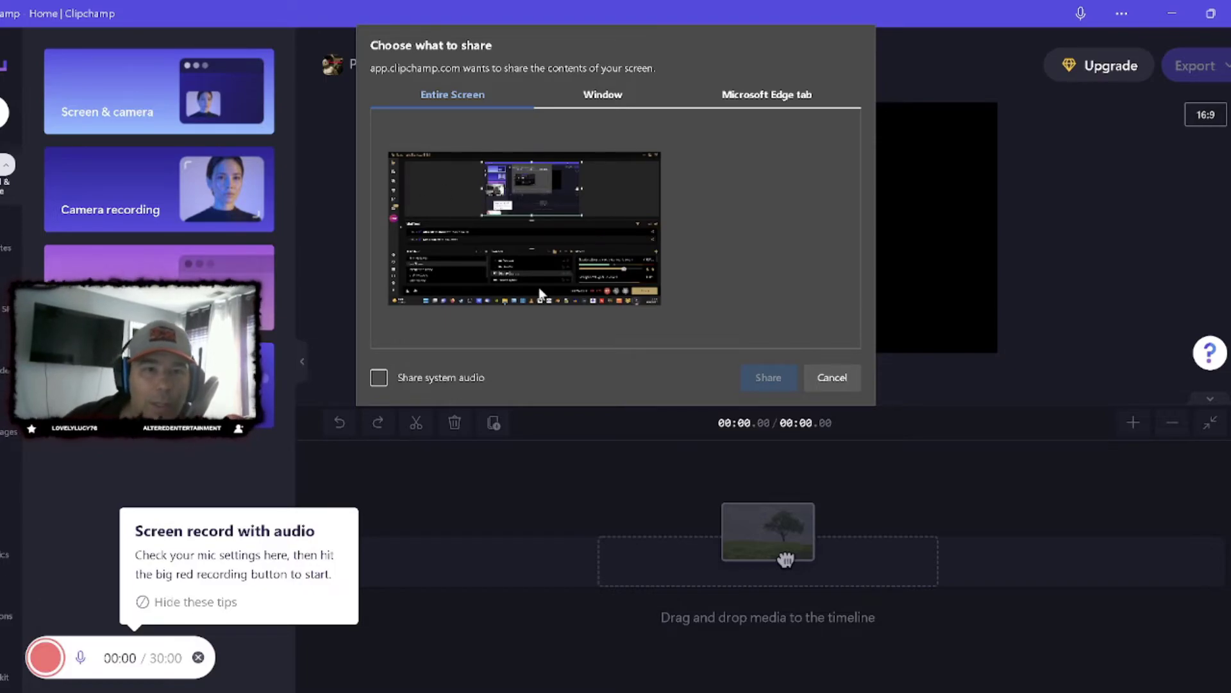
pyautogui.moveTo(440, 201)
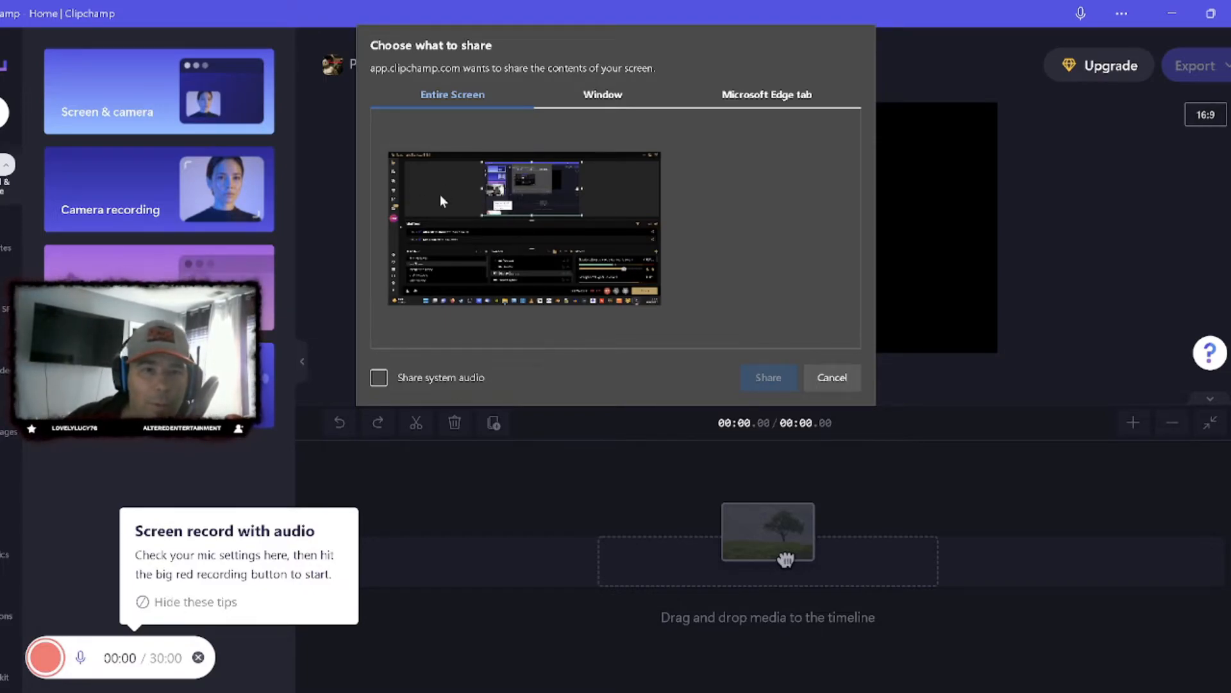
pyautogui.moveTo(558, 202)
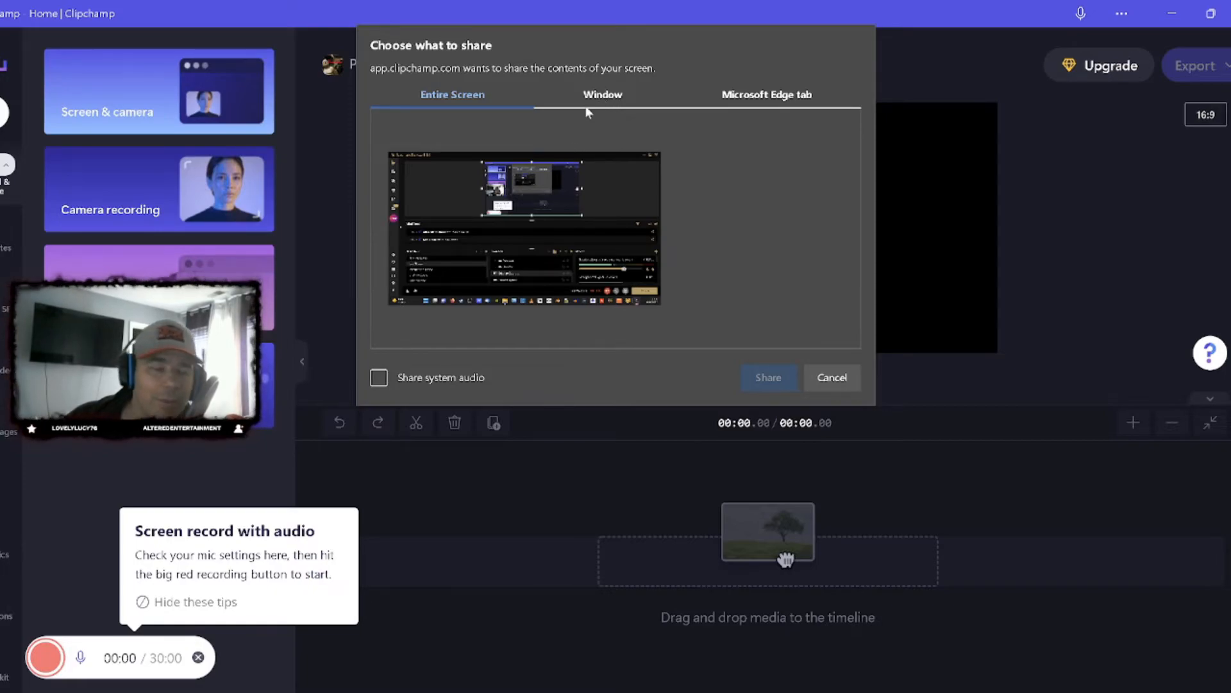
pyautogui.click(602, 95)
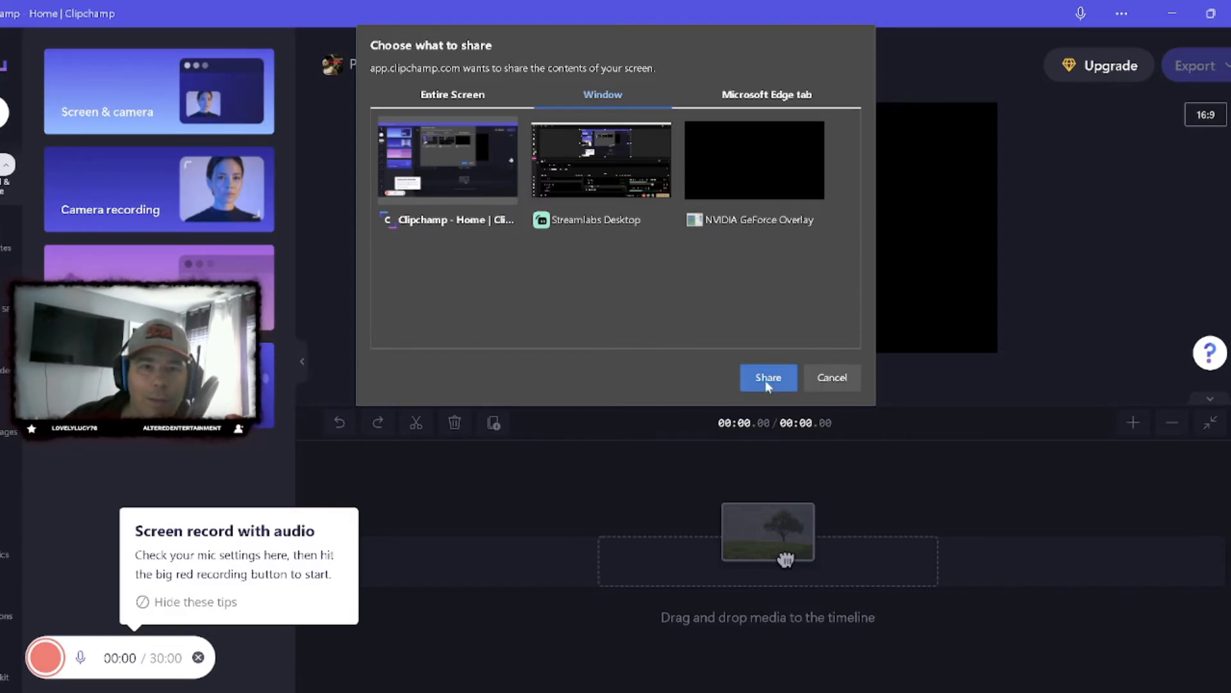
pyautogui.click(767, 378)
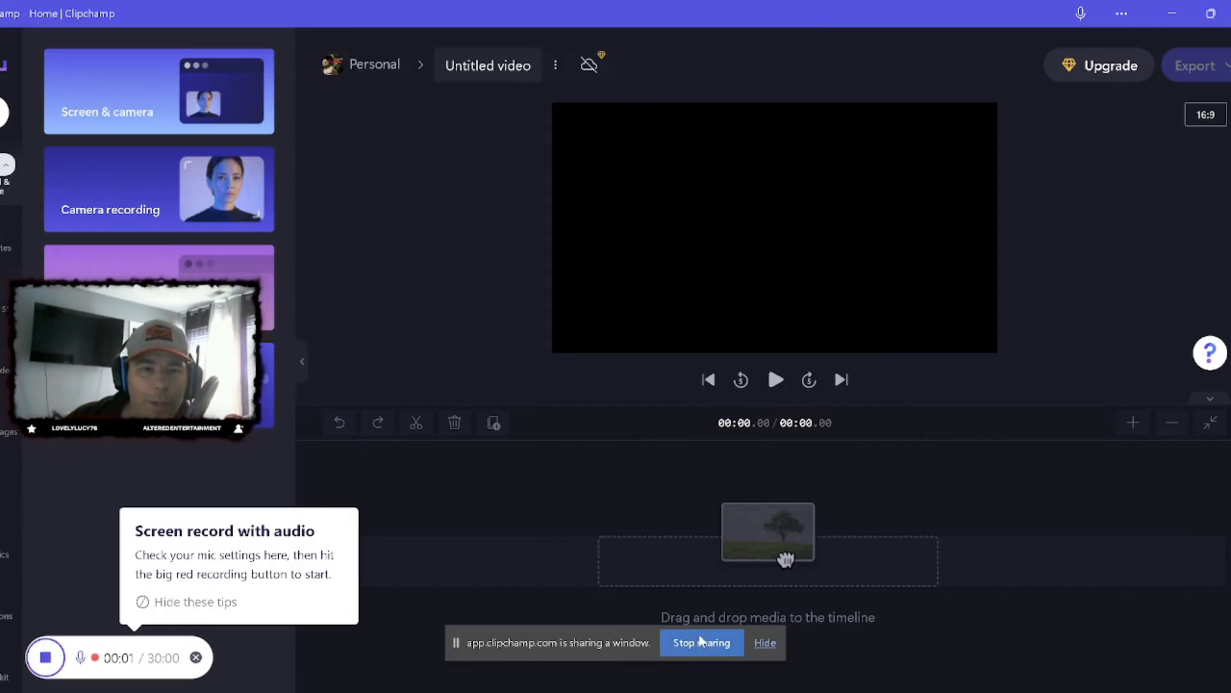